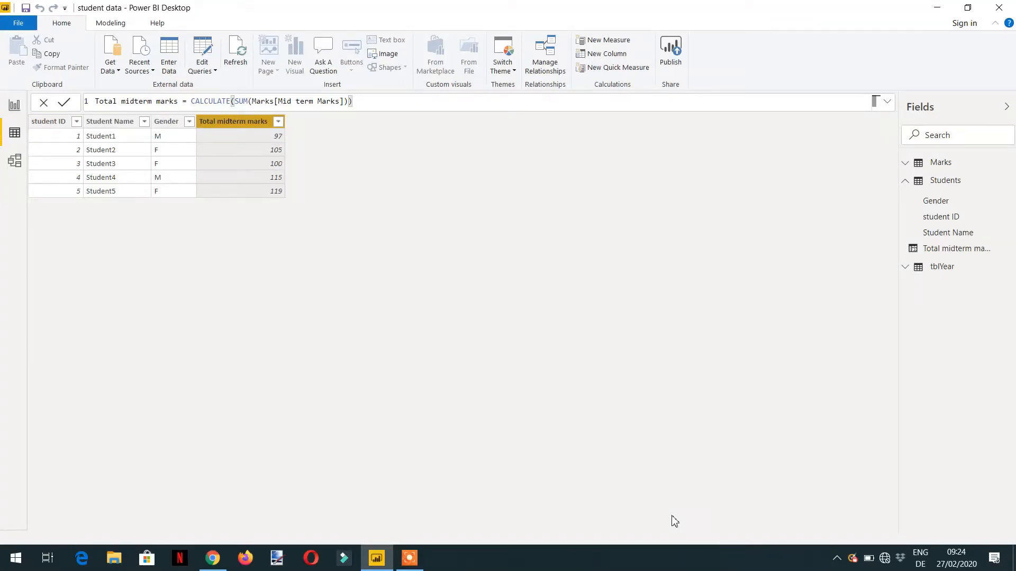
{"action": "mouse_move", "coordinate": [515, 419]}
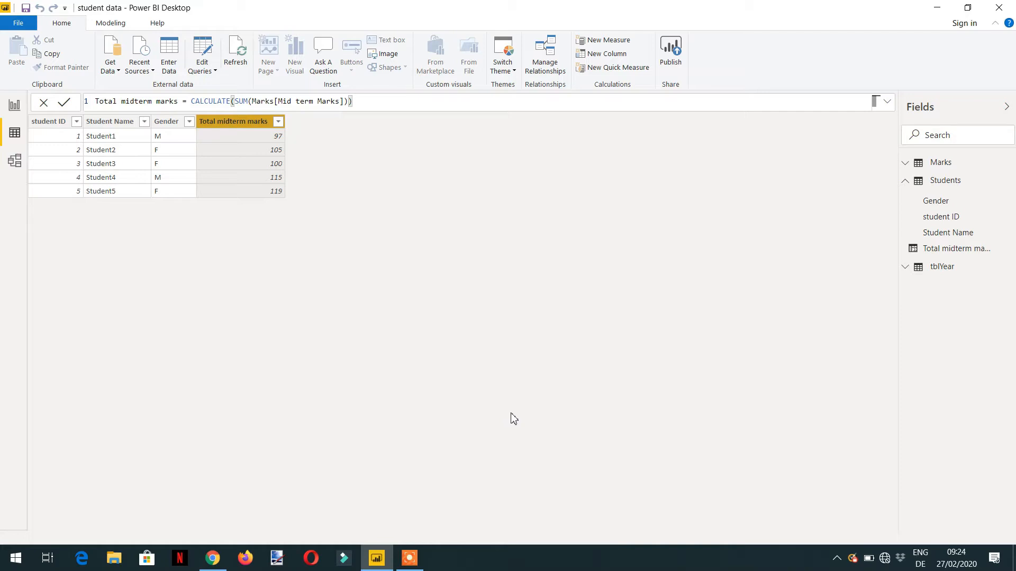
{"action": "mouse_move", "coordinate": [627, 368]}
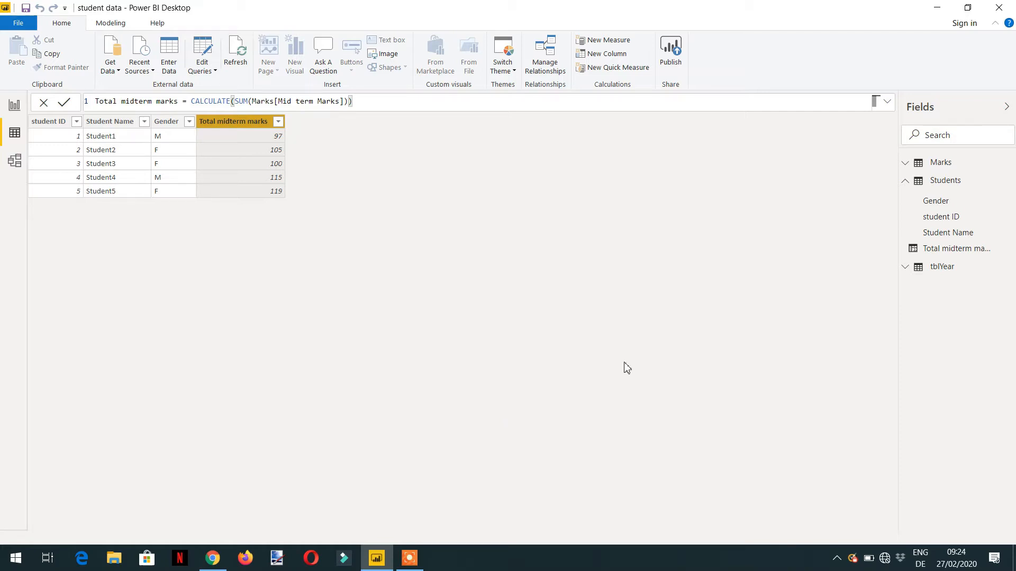
{"action": "mouse_move", "coordinate": [940, 163]}
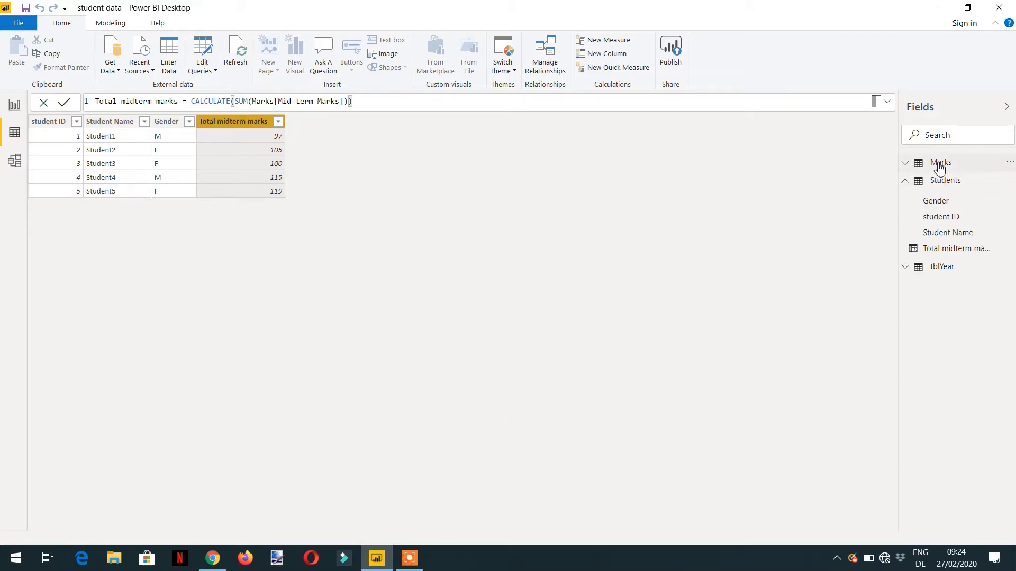
- Define measure total mid term marks = SUM(Marks[Mid term Marks]) in the Marks table
{"action": "left_click", "coordinate": [941, 162]}
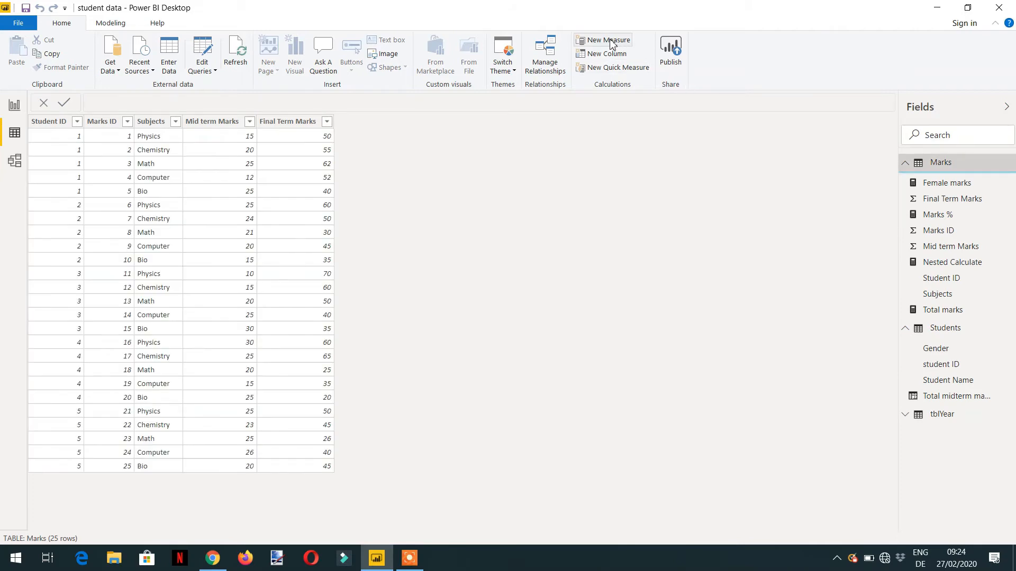
{"action": "left_click", "coordinate": [607, 41]}
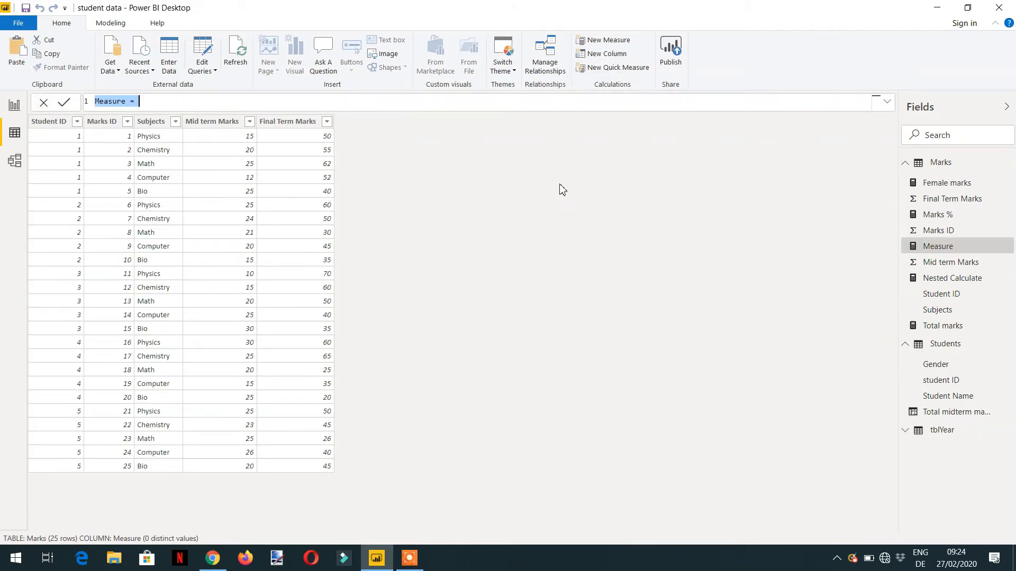
{"action": "mouse_move", "coordinate": [494, 226]}
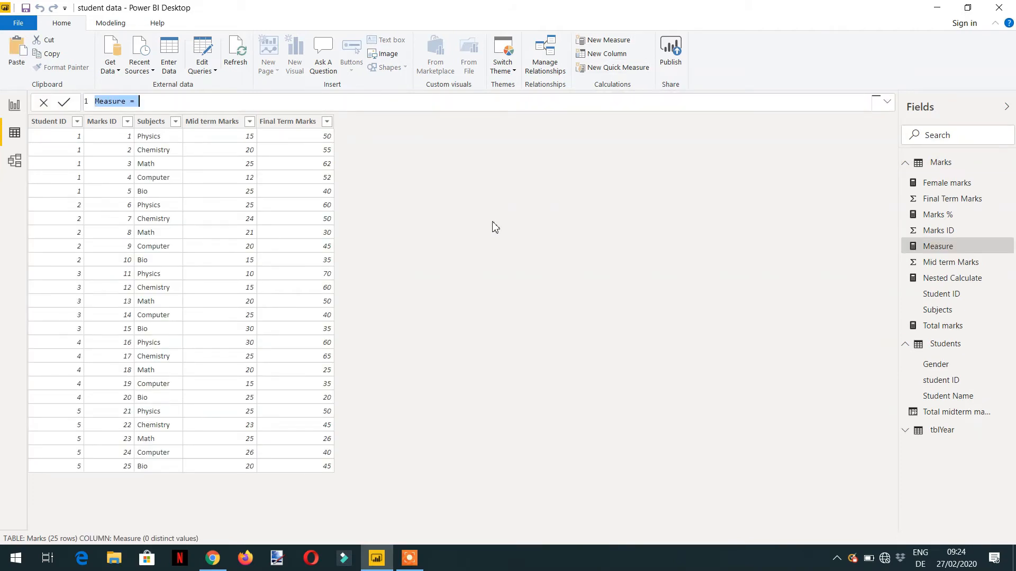
{"action": "type", "text": "total mid"}
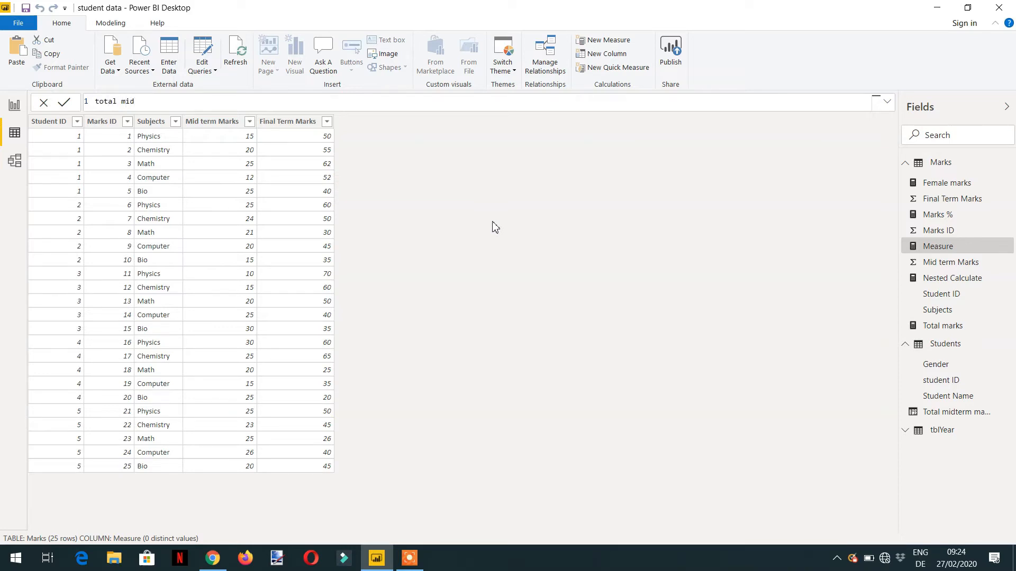
{"action": "type", "text": "term"}
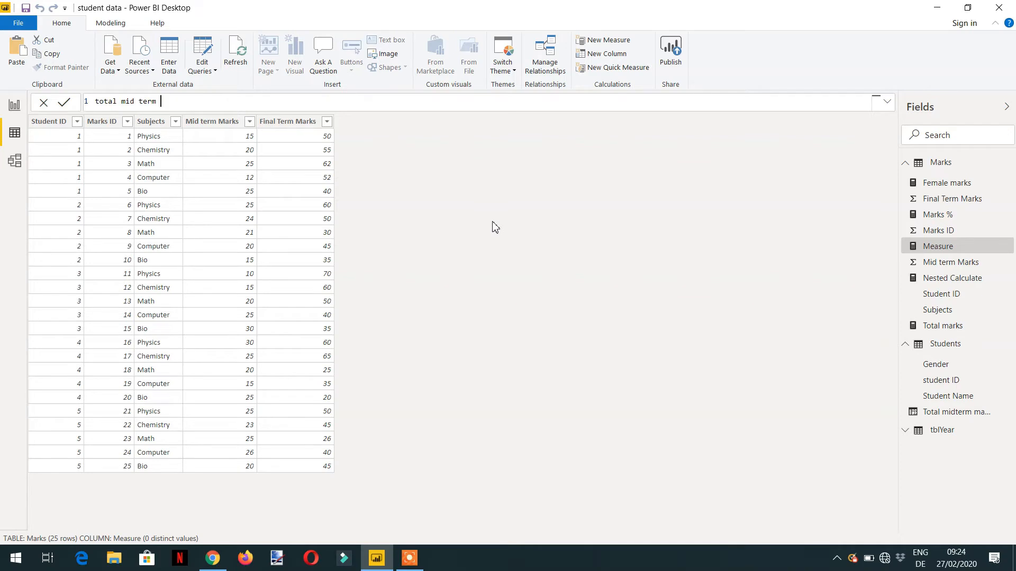
{"action": "type", "text": "marks"}
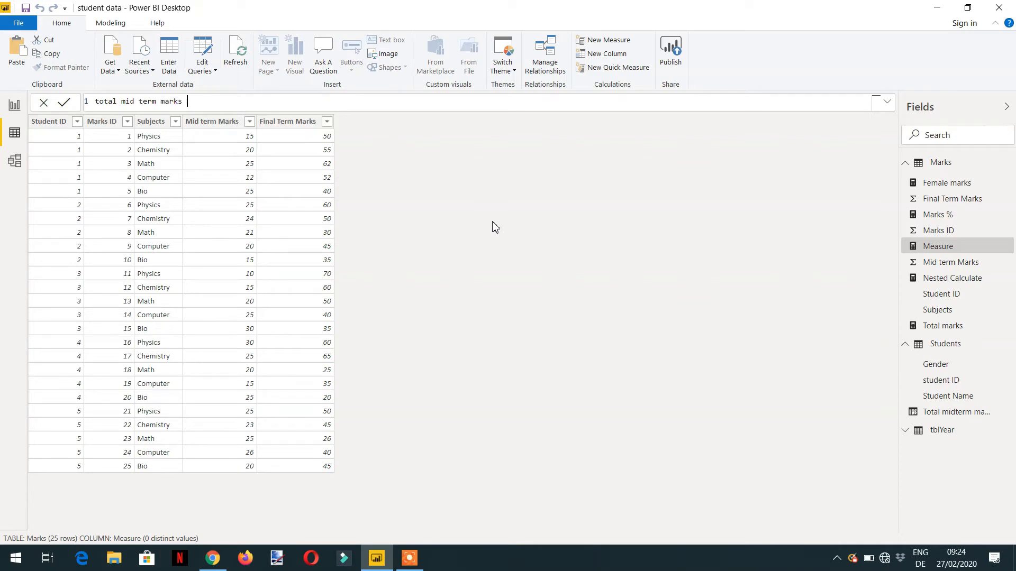
{"action": "type", "text": "= su"}
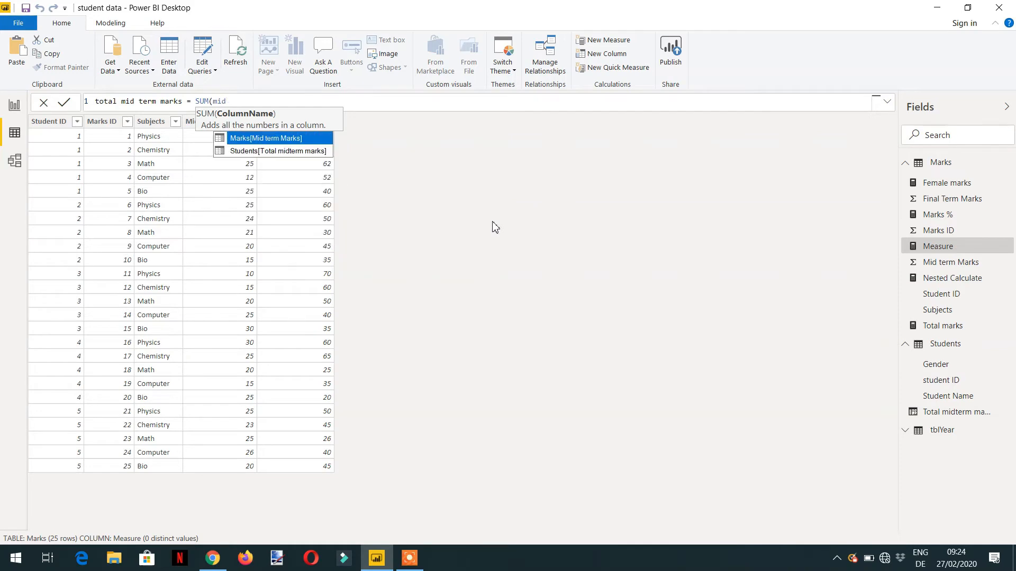
{"action": "left_click", "coordinate": [266, 137]}
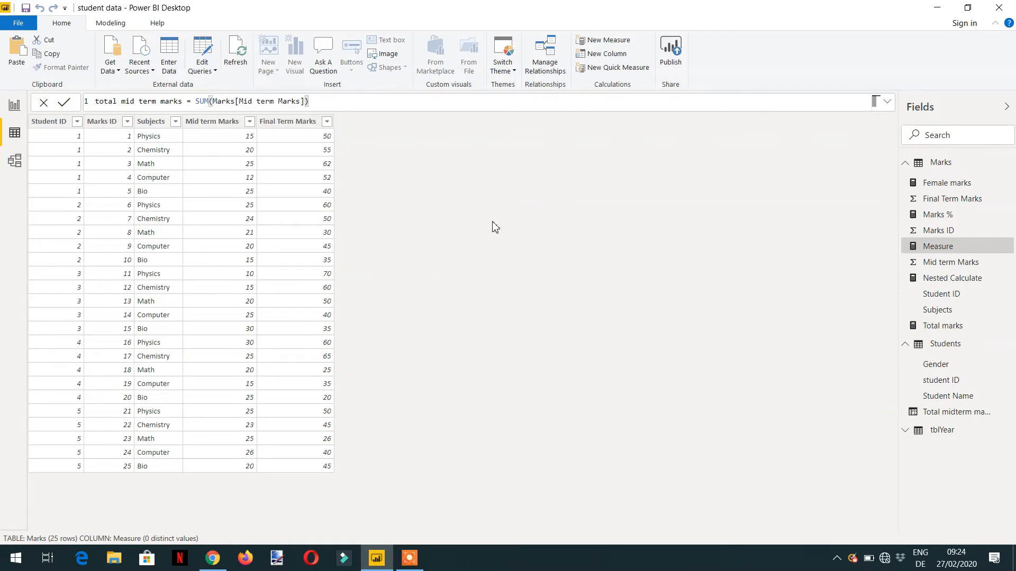
{"action": "left_click", "coordinate": [64, 101]}
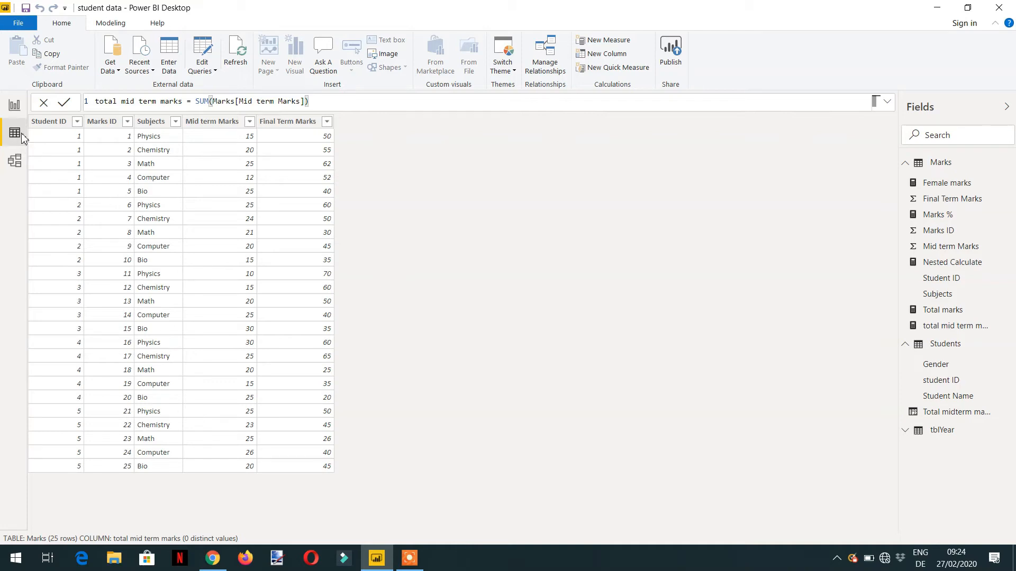
{"action": "mouse_move", "coordinate": [946, 317]}
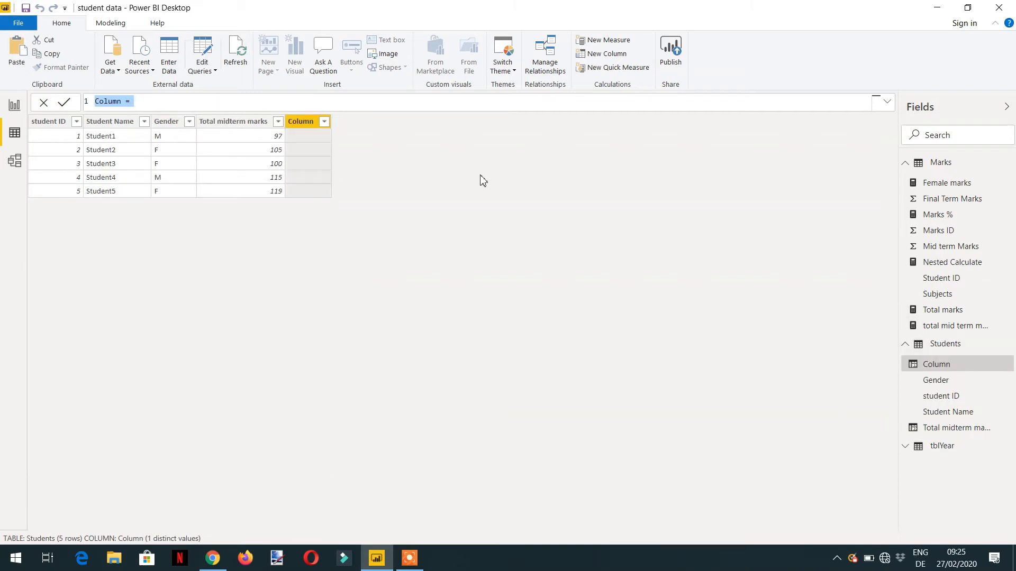
{"action": "mouse_move", "coordinate": [350, 287]}
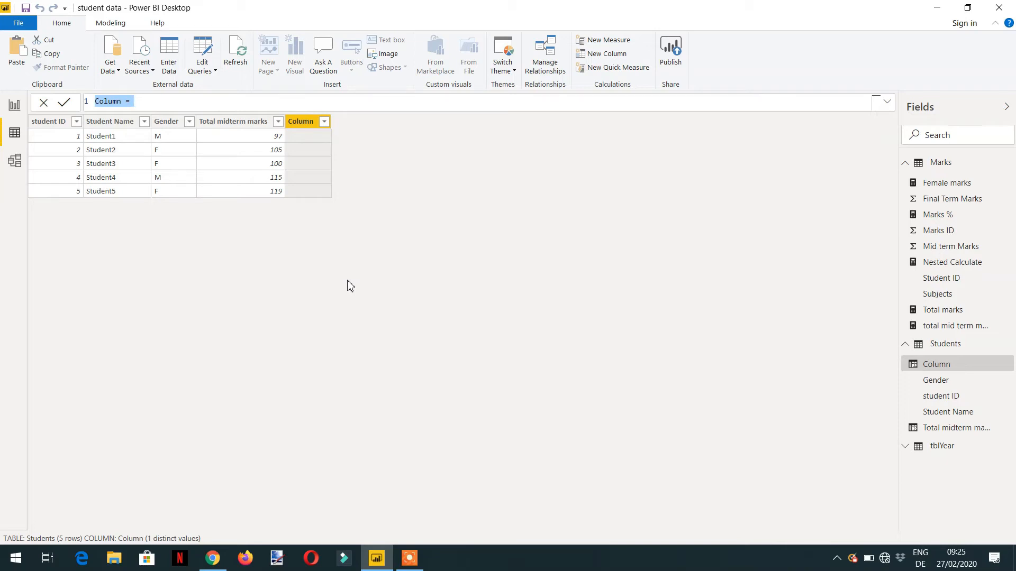
- Define calculated column midterm marks 2 = [total mid term marks], yielding per-student values 97–119
{"action": "type", "text": "mar"}
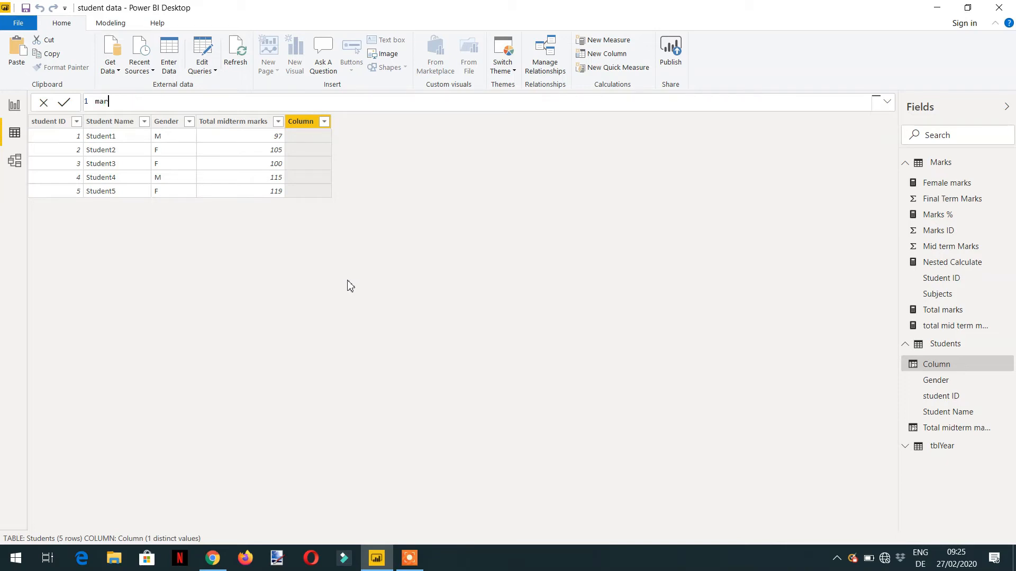
{"action": "type", "text": "midterm"}
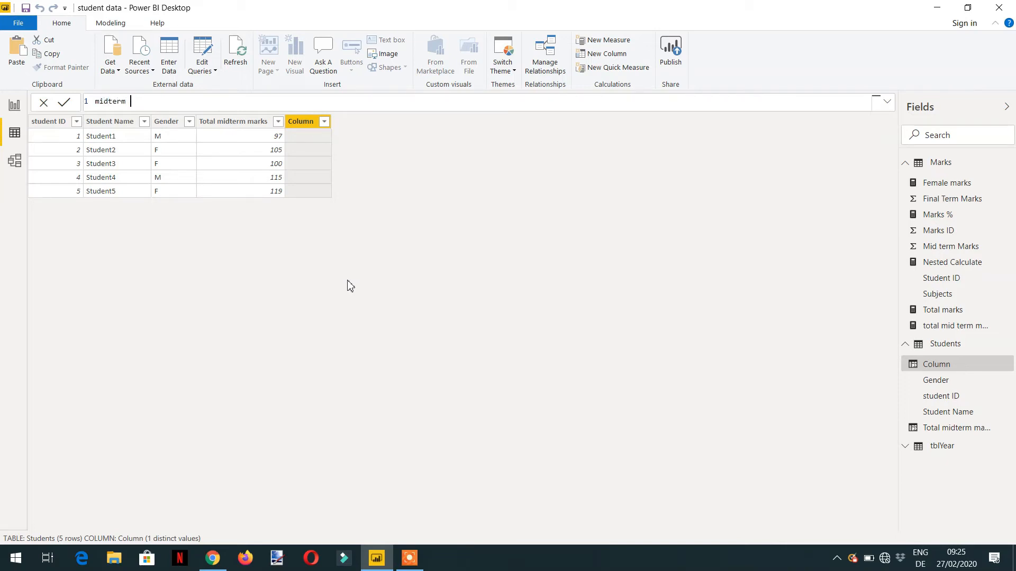
{"action": "type", "text": "marks 2"}
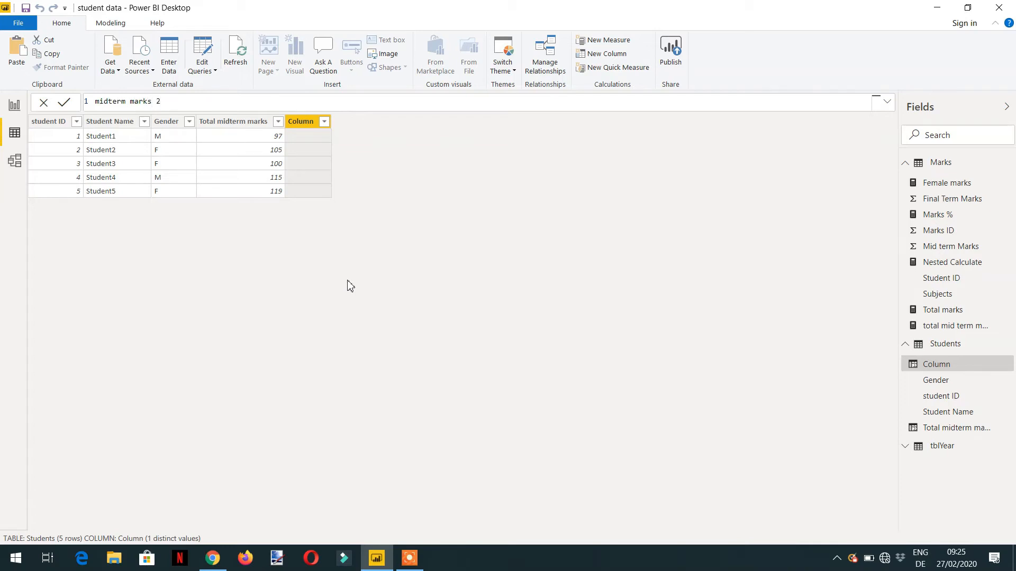
{"action": "type", "text": "="}
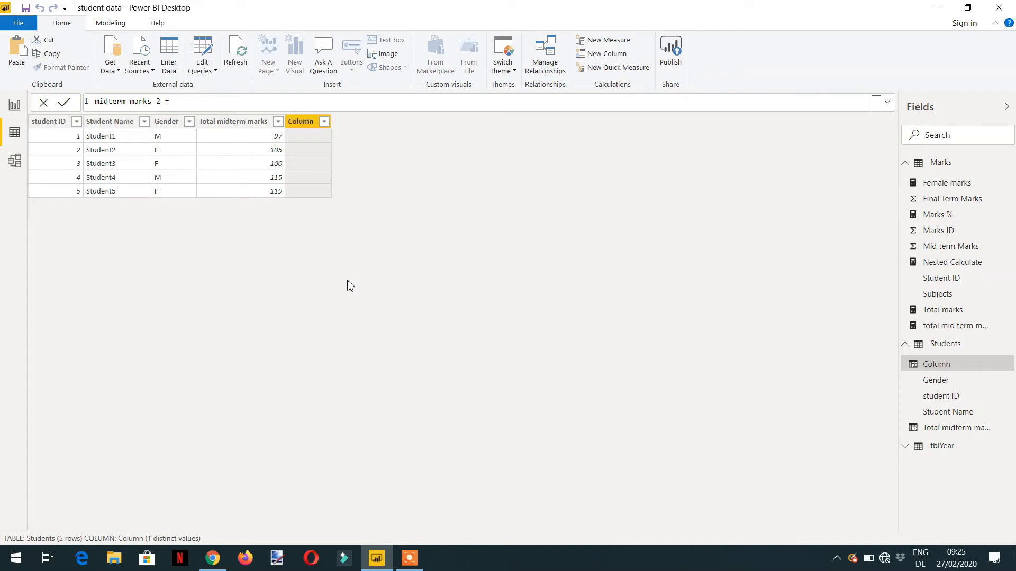
{"action": "type", "text": "tot"}
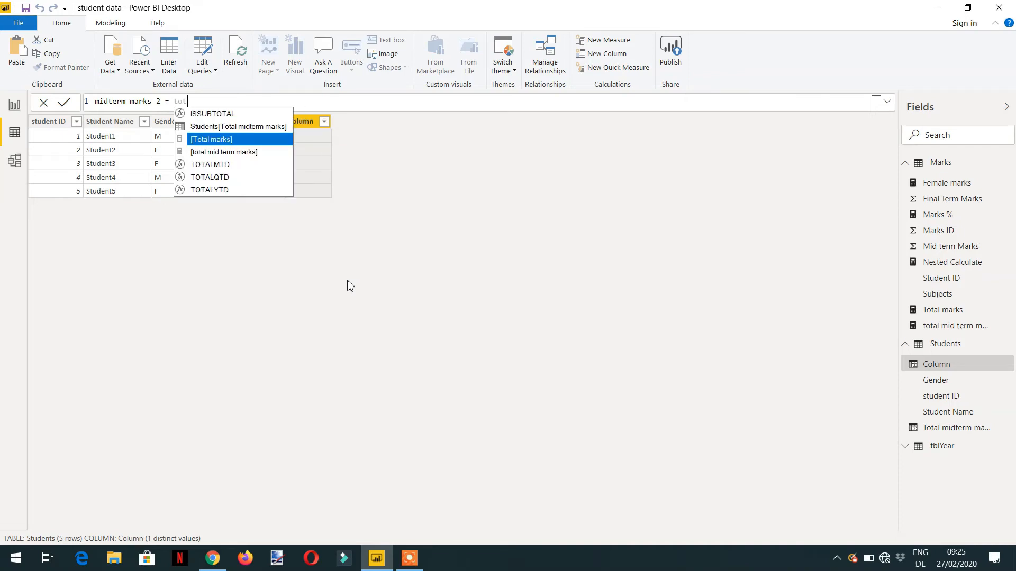
{"action": "type", "text": "al mid term marks]"}
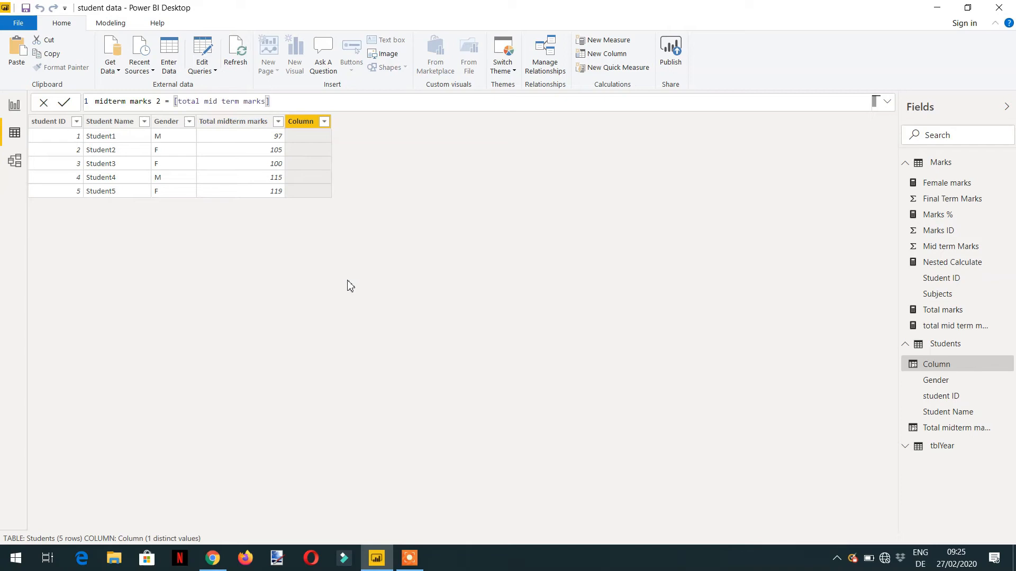
{"action": "left_click", "coordinate": [63, 102]}
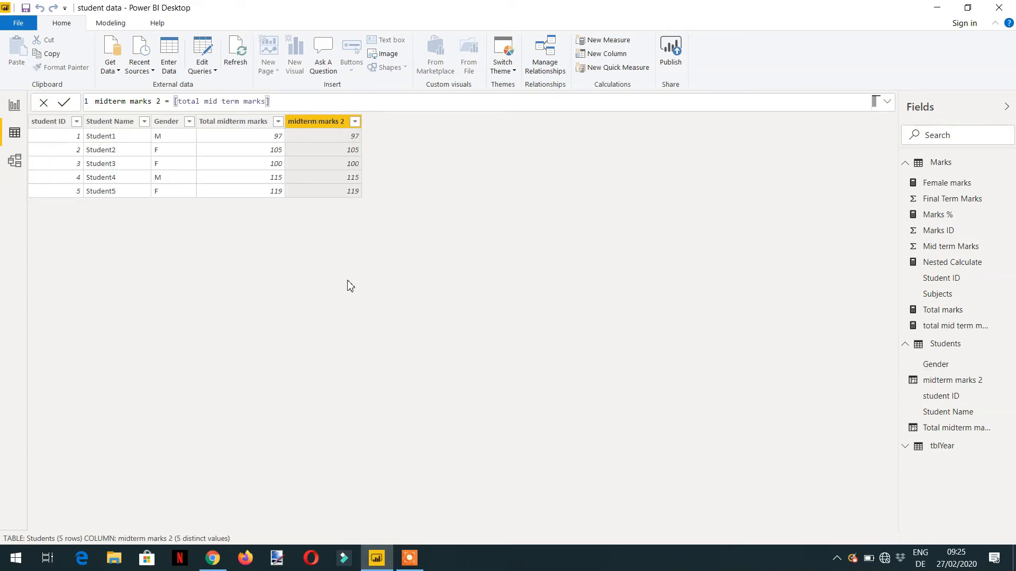
{"action": "mouse_move", "coordinate": [364, 152]}
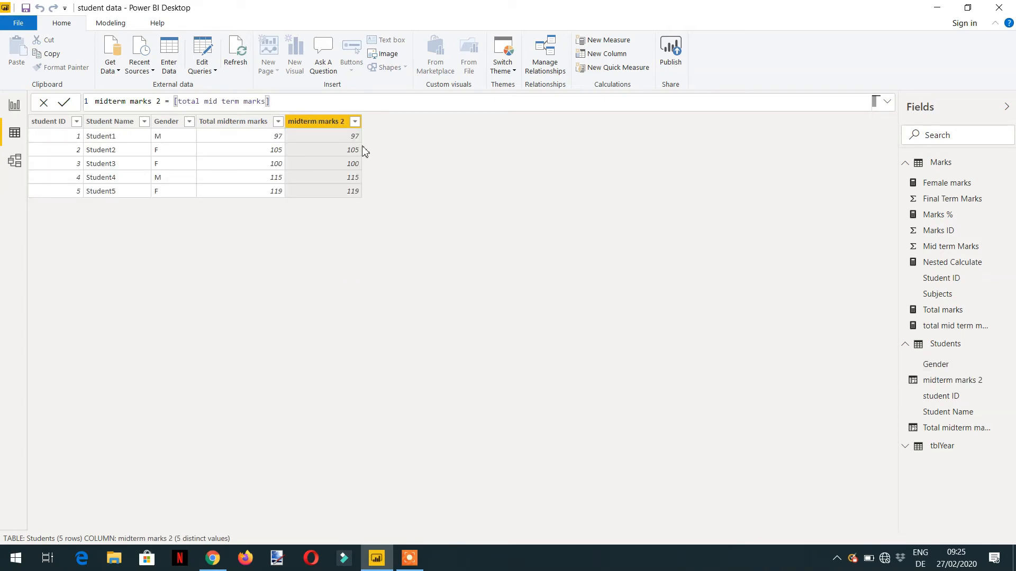
{"action": "mouse_move", "coordinate": [356, 143]}
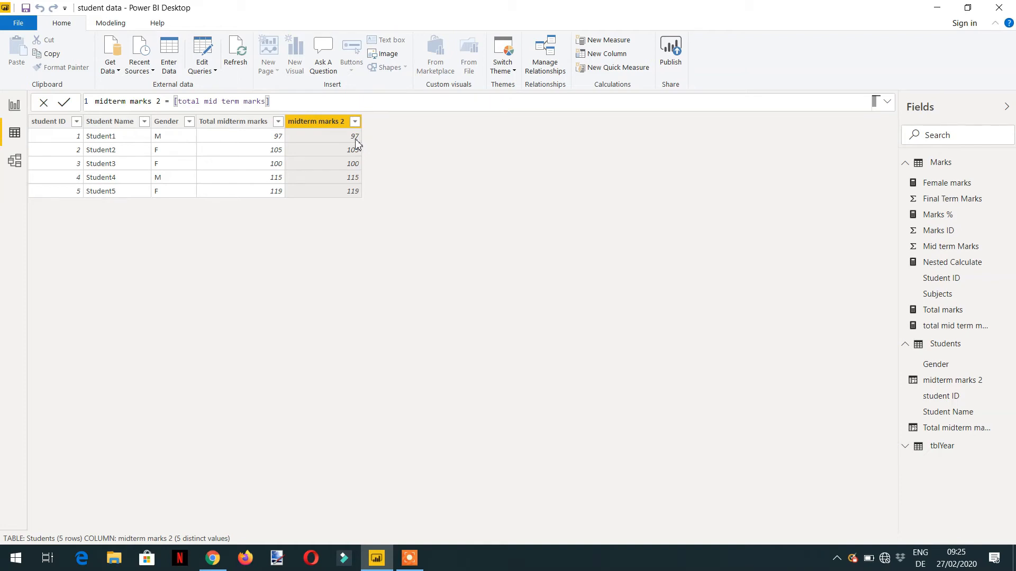
{"action": "mouse_move", "coordinate": [362, 155]}
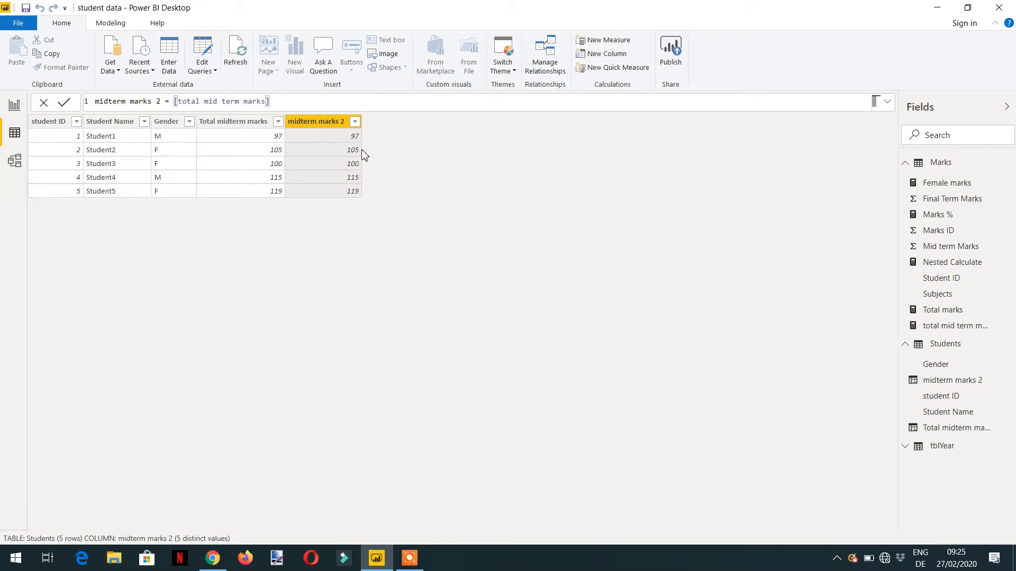
{"action": "mouse_move", "coordinate": [365, 161]}
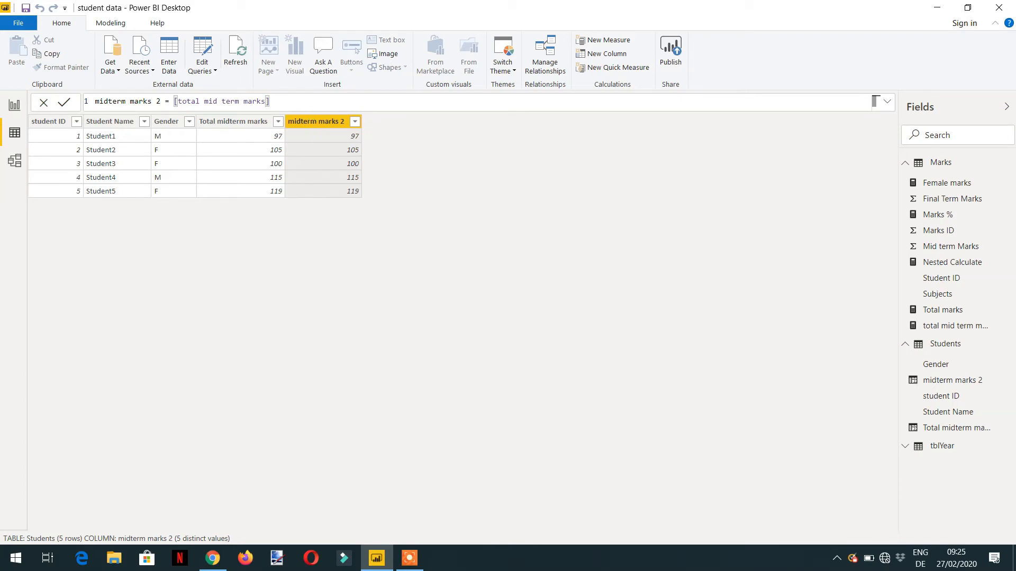
{"action": "mouse_move", "coordinate": [374, 205]}
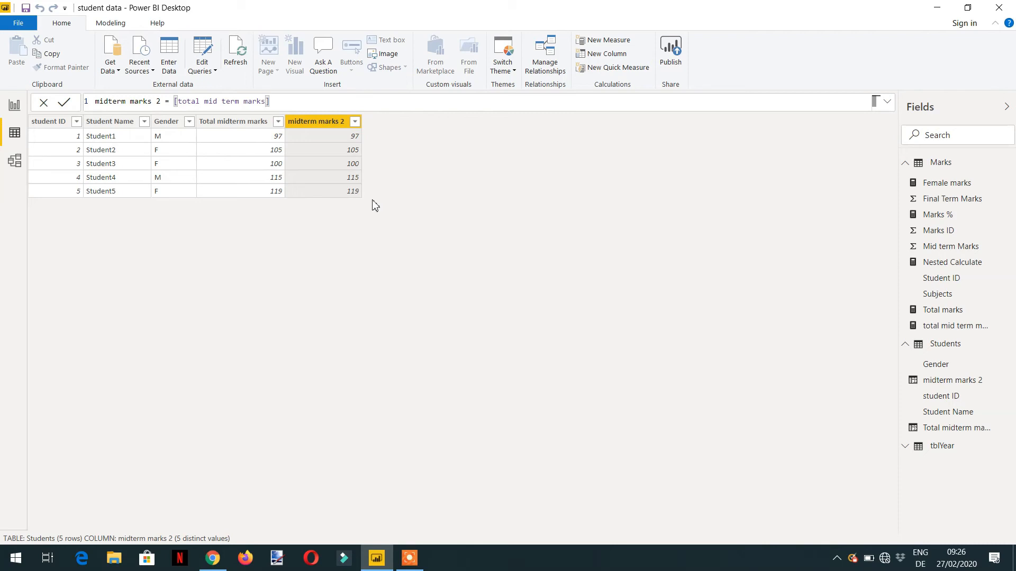
{"action": "mouse_move", "coordinate": [333, 143]}
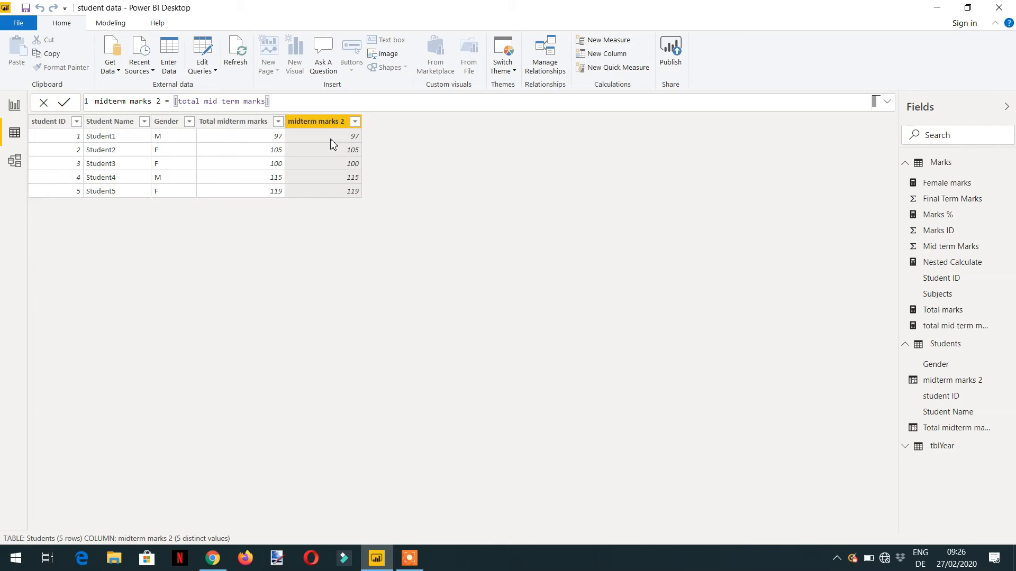
{"action": "mouse_move", "coordinate": [322, 142]}
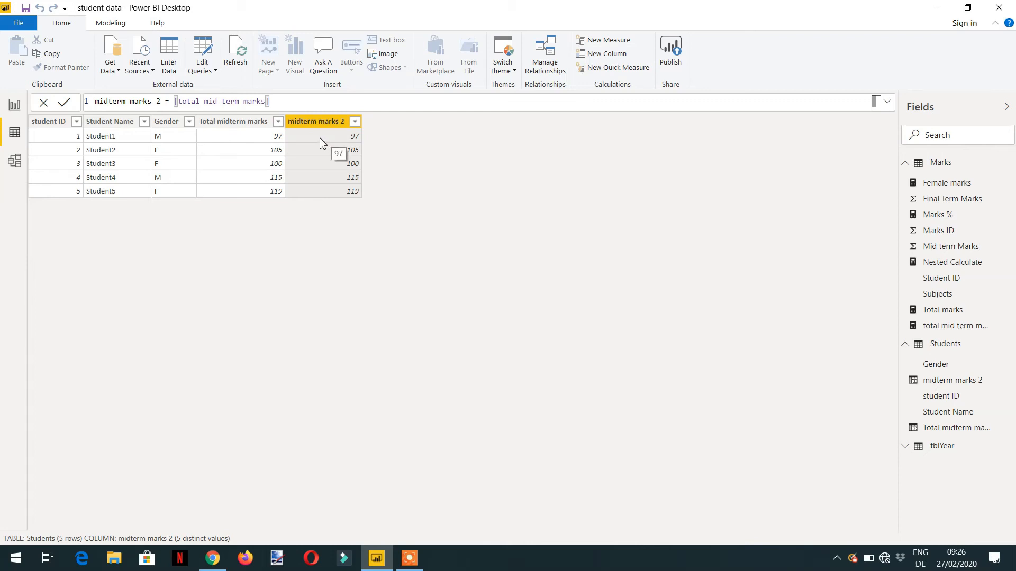
{"action": "mouse_move", "coordinate": [148, 156]}
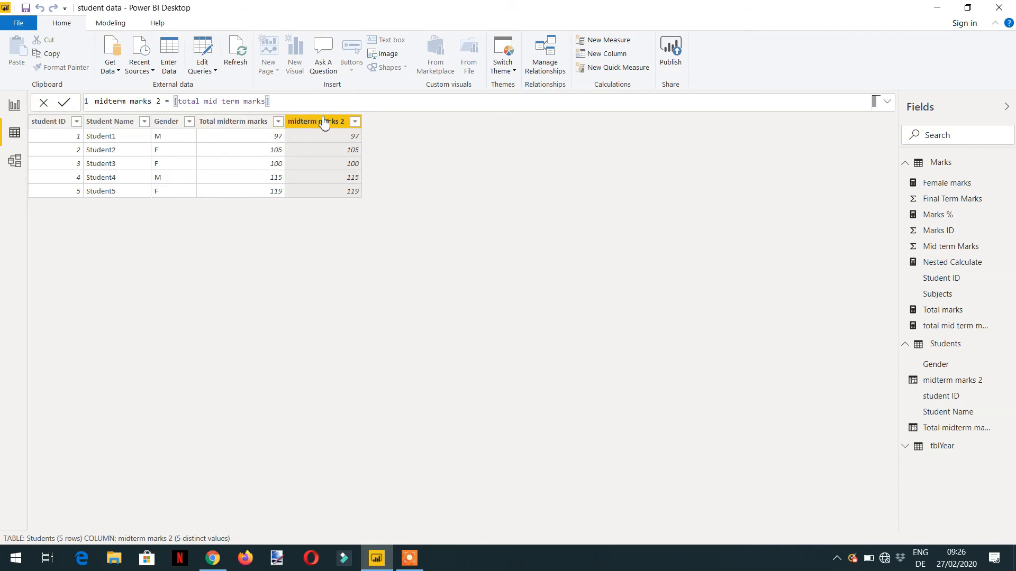
{"action": "mouse_move", "coordinate": [332, 134]}
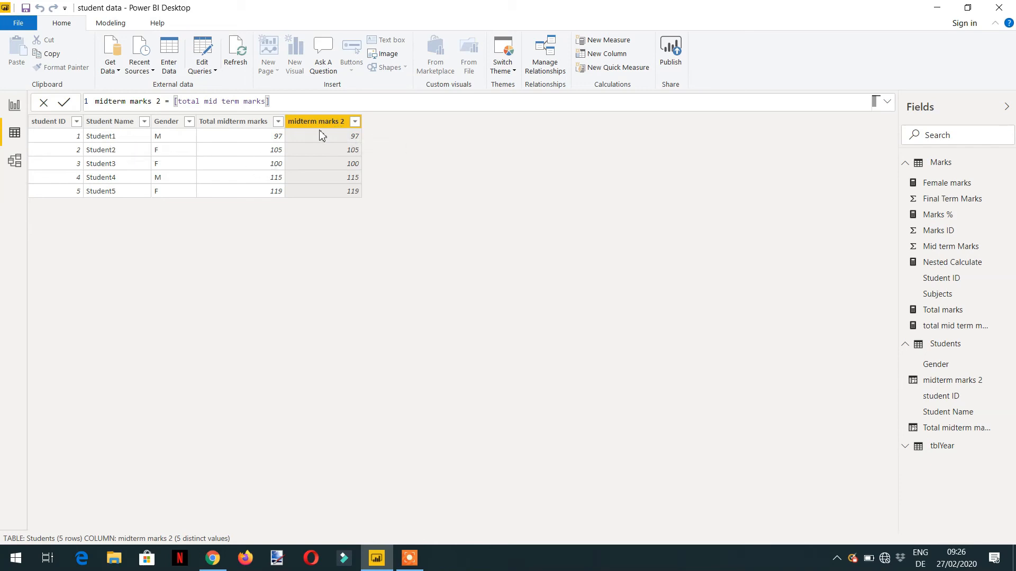
{"action": "mouse_move", "coordinate": [356, 153]}
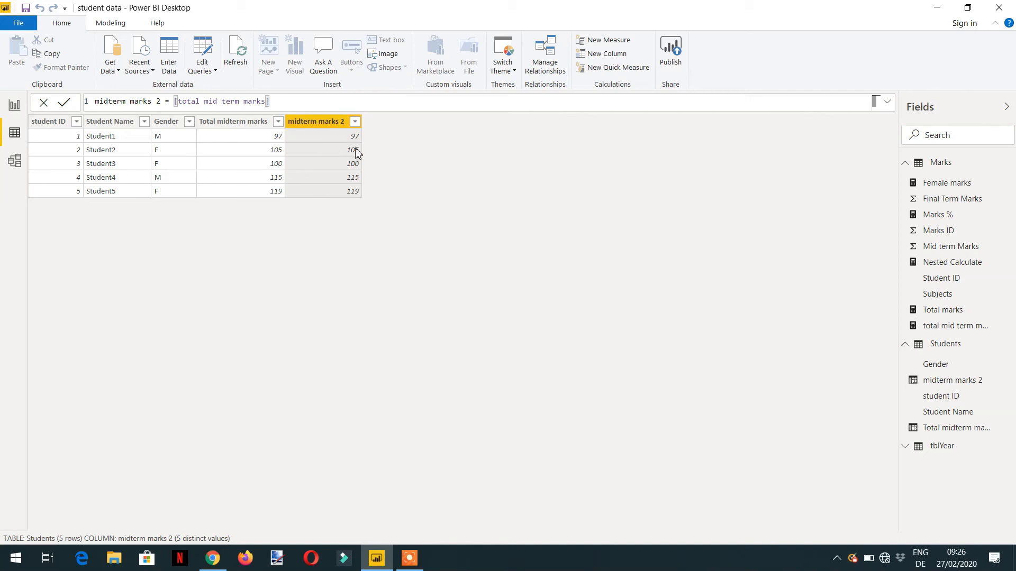
{"action": "mouse_move", "coordinate": [259, 170]}
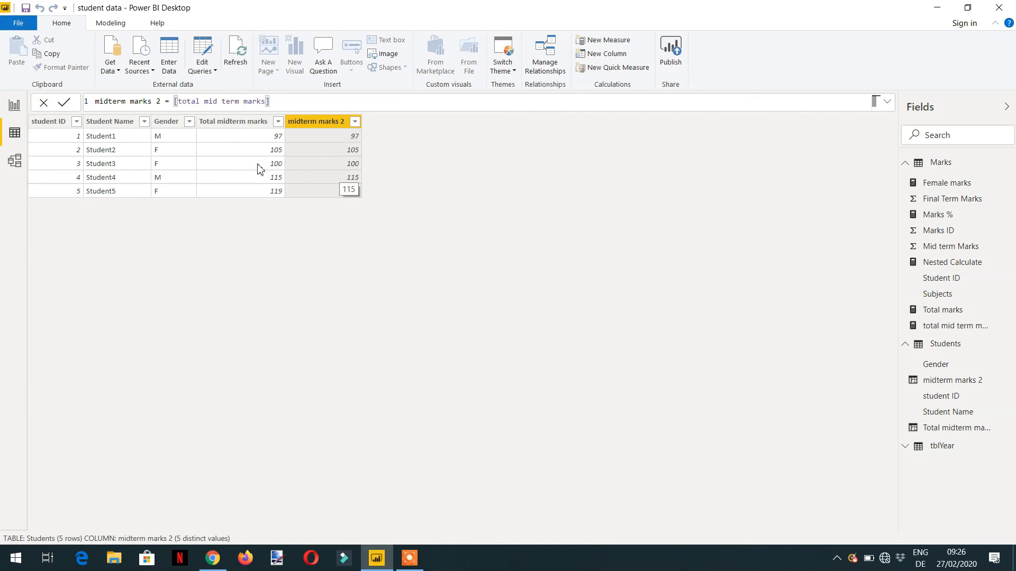
{"action": "mouse_move", "coordinate": [129, 159]}
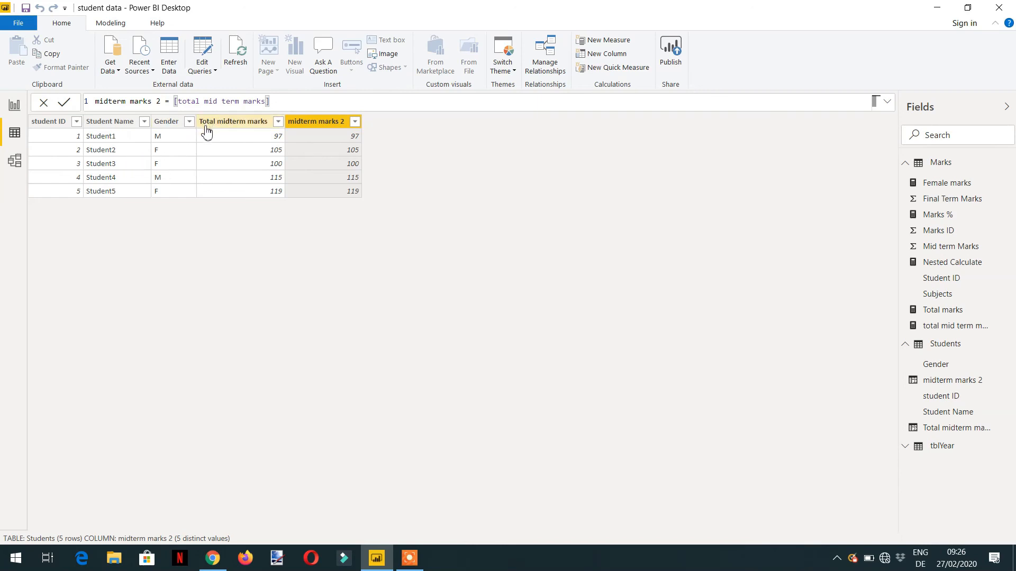
{"action": "mouse_move", "coordinate": [232, 120]}
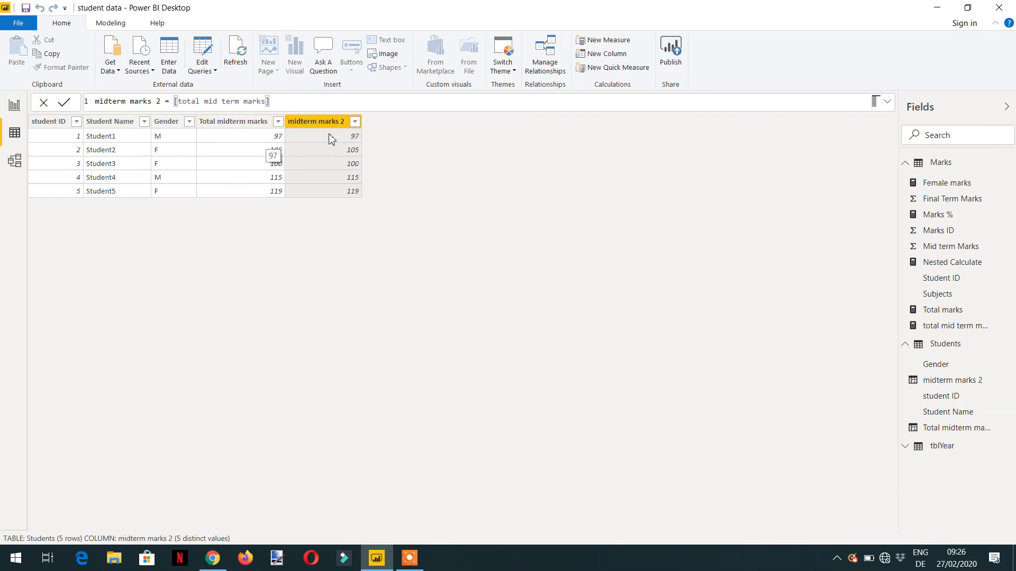
{"action": "mouse_move", "coordinate": [343, 143]}
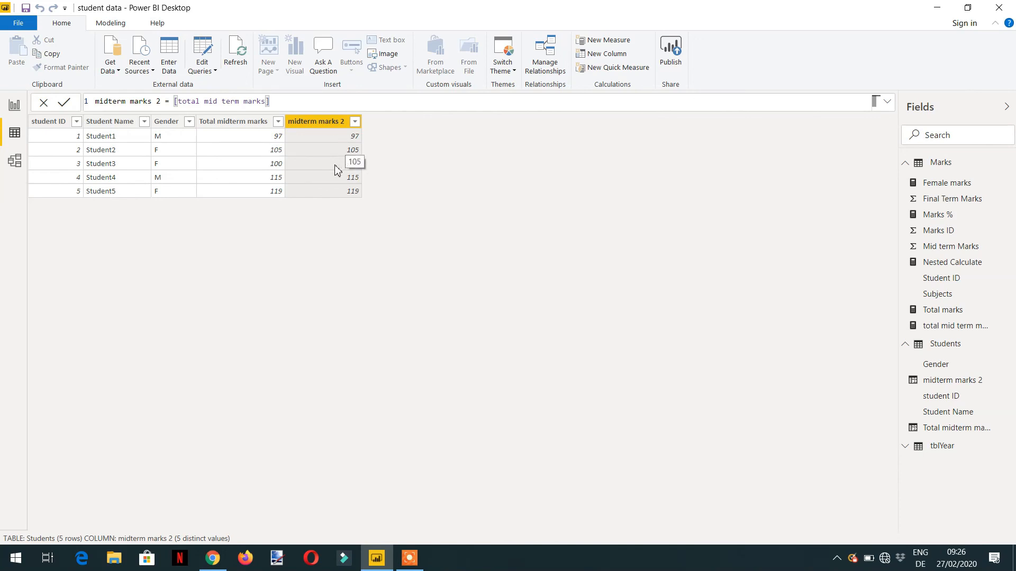
{"action": "mouse_move", "coordinate": [414, 228]}
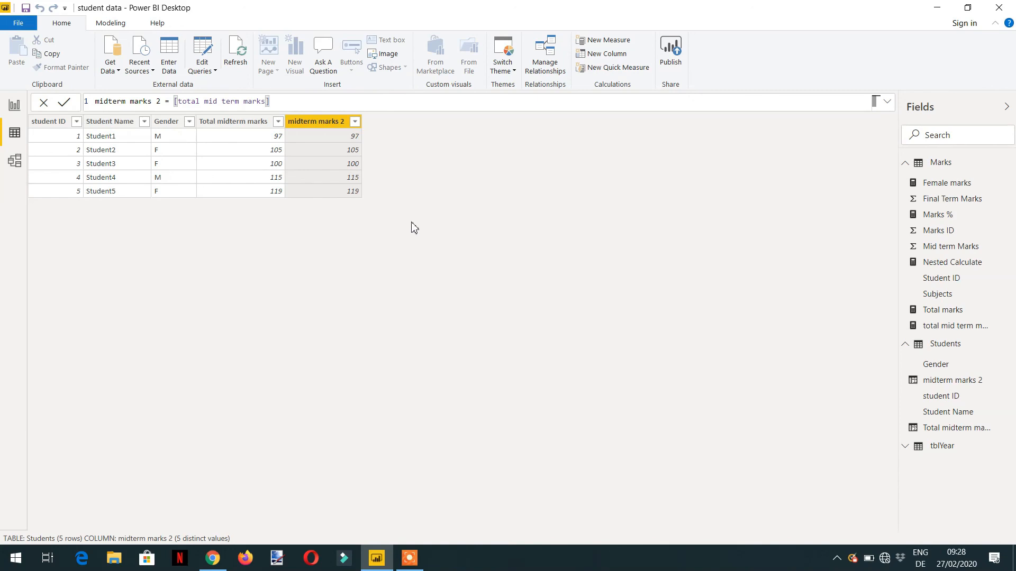